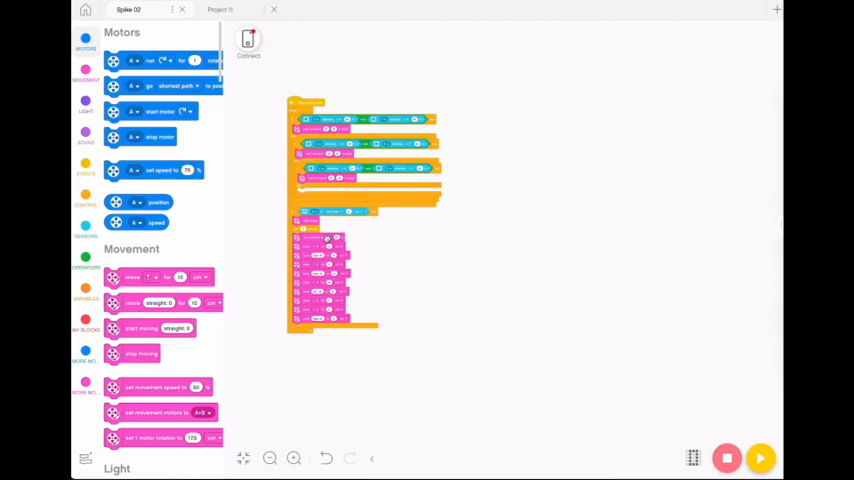
mouse_move(388, 336)
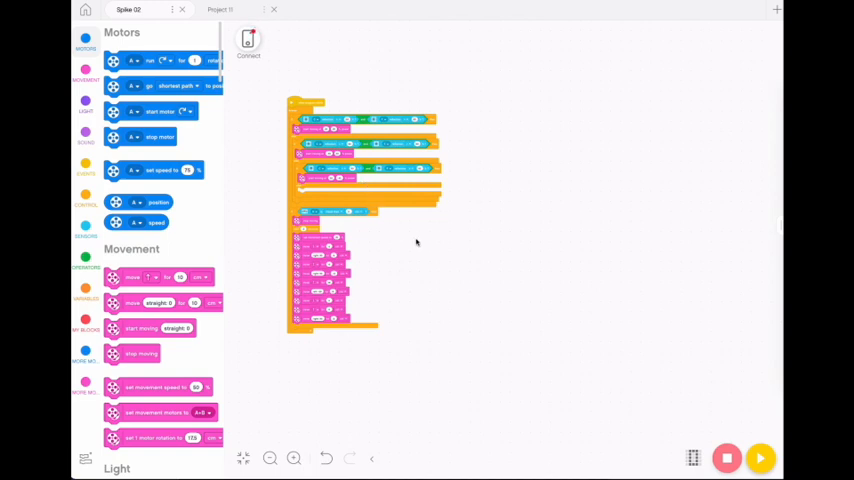
mouse_move(430, 228)
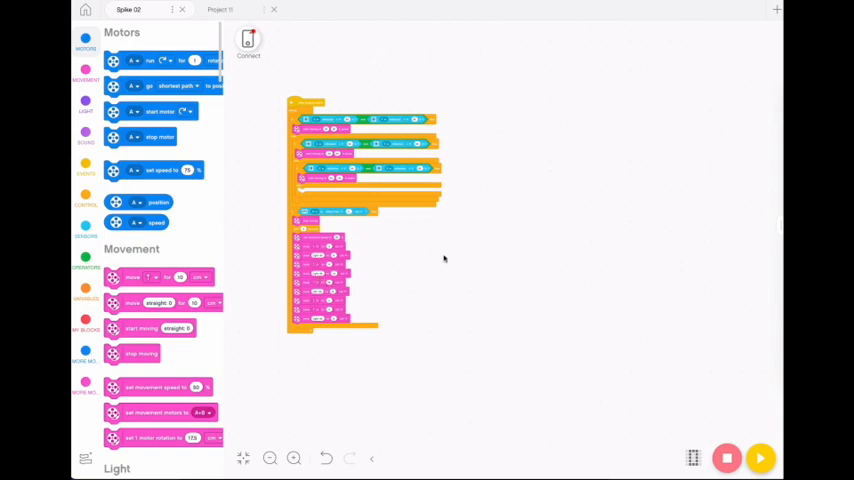
mouse_move(404, 292)
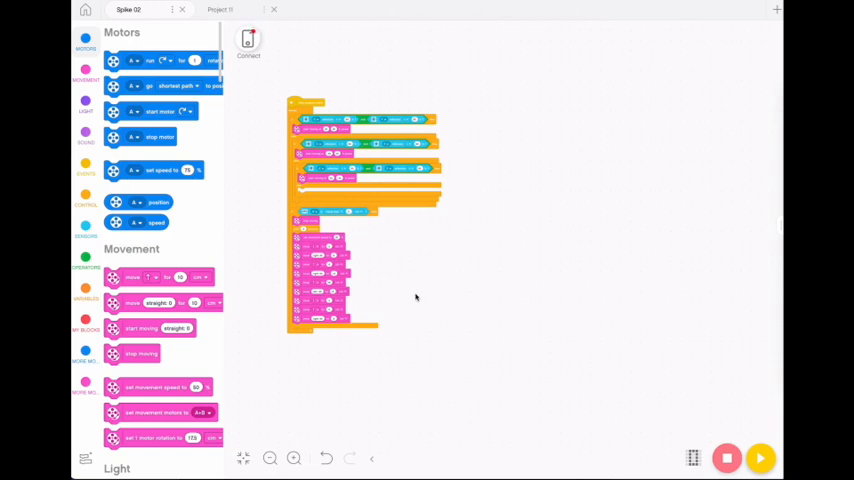
mouse_move(646, 132)
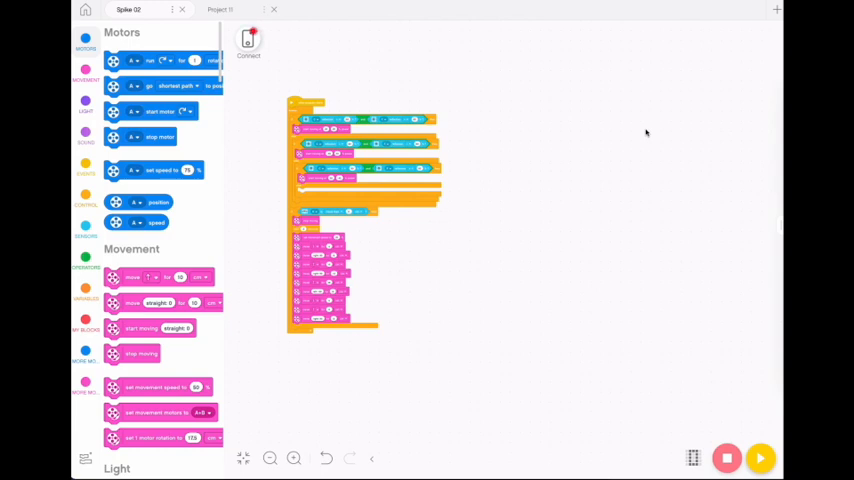